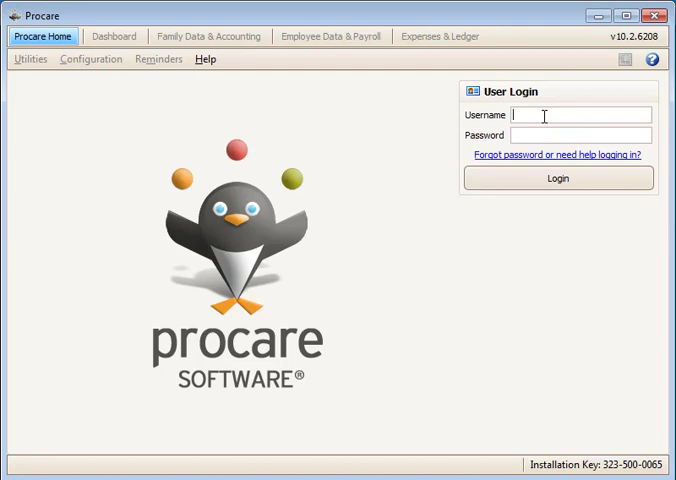
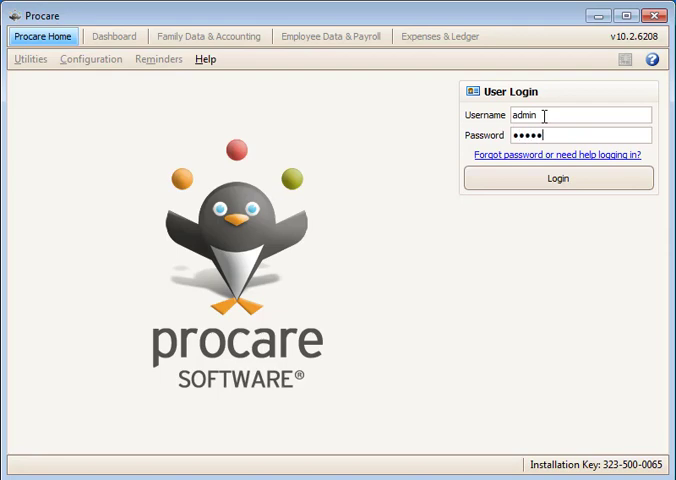
Log in to Procare as the admin user with its password
{"action": "left_click", "coordinate": [558, 178]}
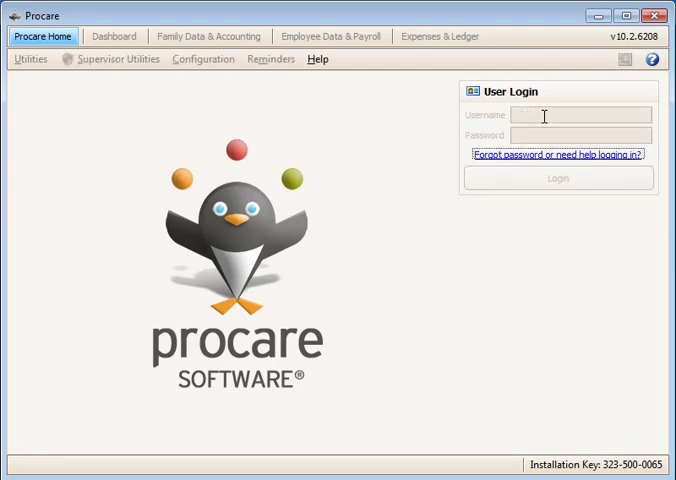
{"action": "left_click", "coordinate": [558, 178]}
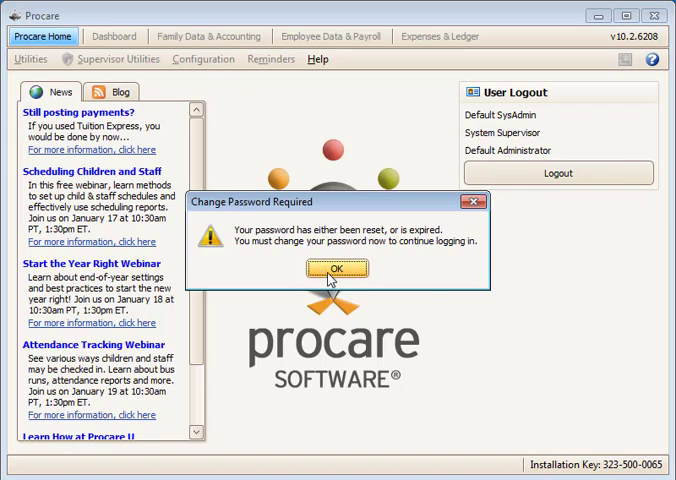
Acknowledge the expired-password notice and change the admin password to a new compliant one
{"action": "left_click", "coordinate": [338, 268]}
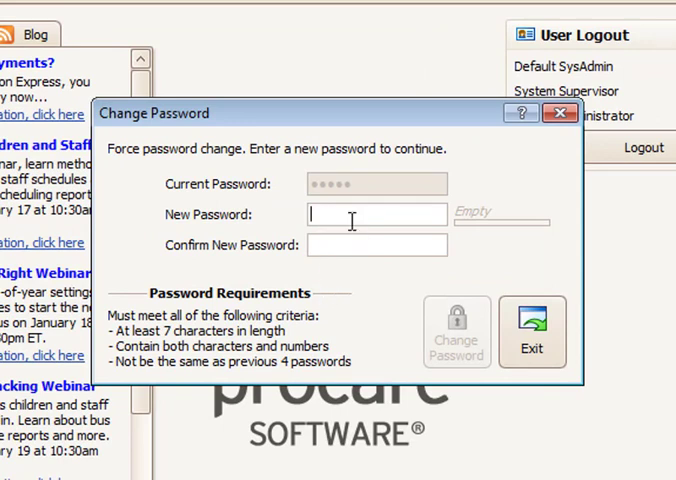
{"action": "type", "text": "•"}
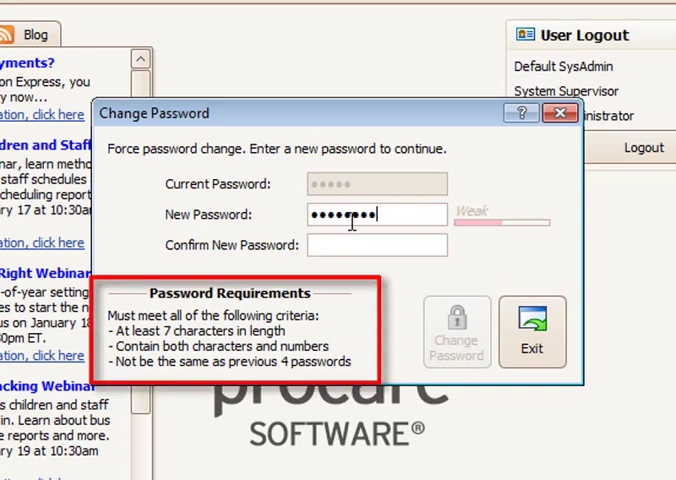
{"action": "type", "text": "••••"}
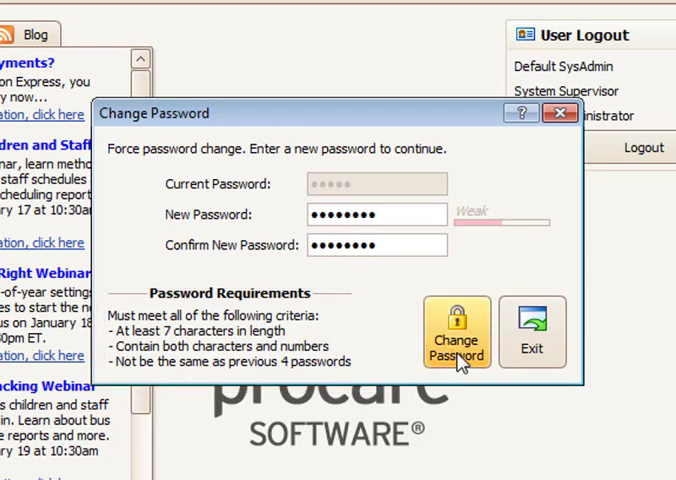
{"action": "left_click", "coordinate": [456, 340]}
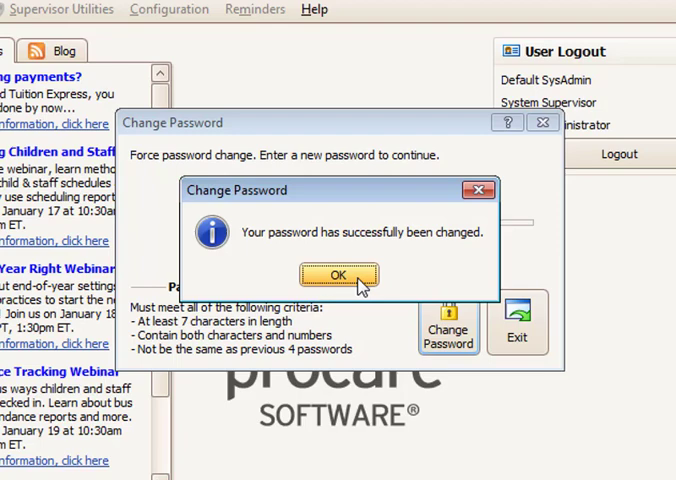
{"action": "left_click", "coordinate": [336, 274]}
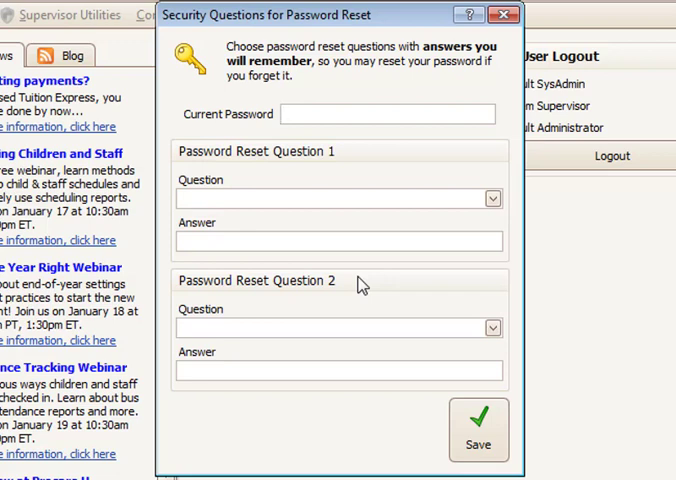
{"action": "type", "text": "***"}
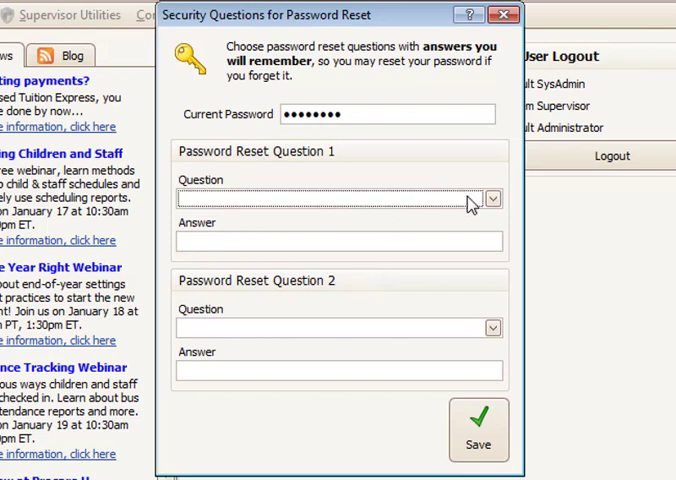
{"action": "left_click", "coordinate": [492, 198]}
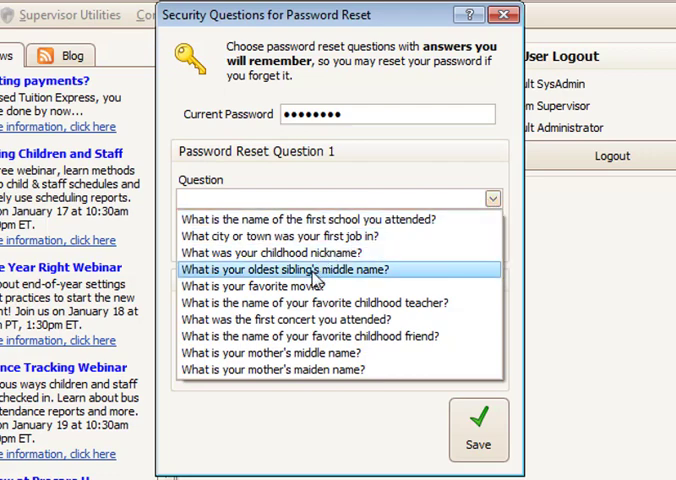
{"action": "left_click", "coordinate": [284, 270]}
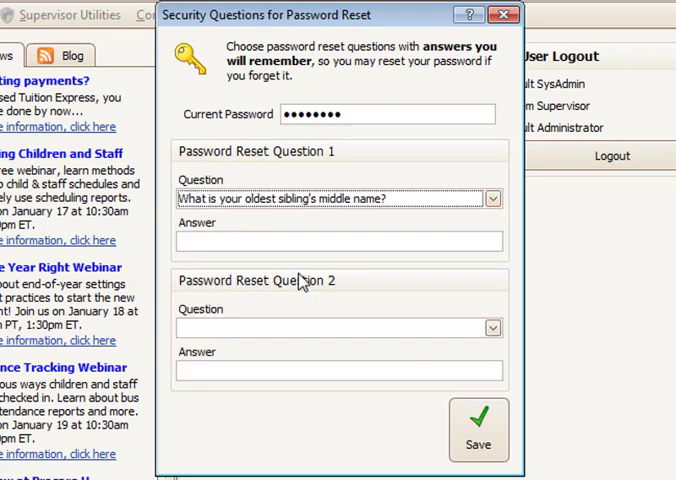
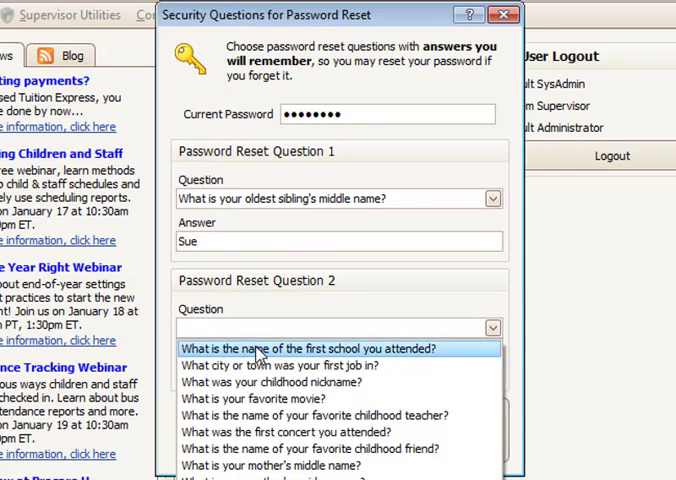
{"action": "left_click", "coordinate": [304, 348]}
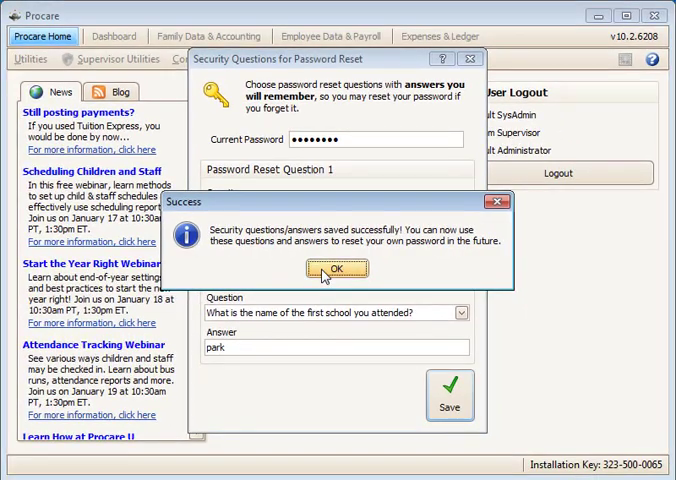
{"action": "left_click", "coordinate": [336, 268]}
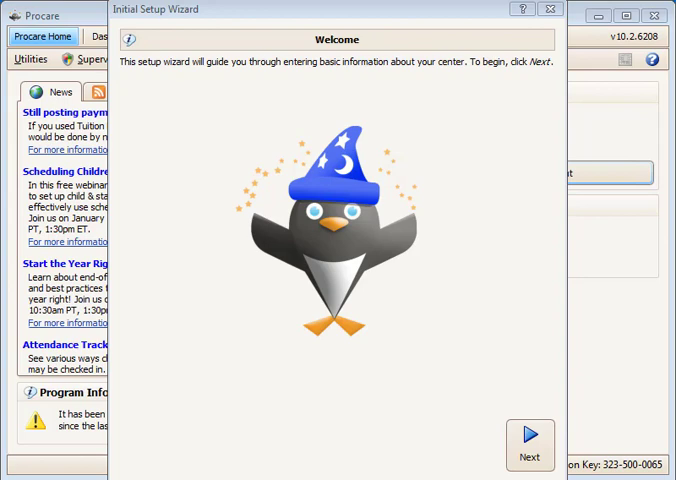
{"action": "mouse_move", "coordinate": [326, 150]}
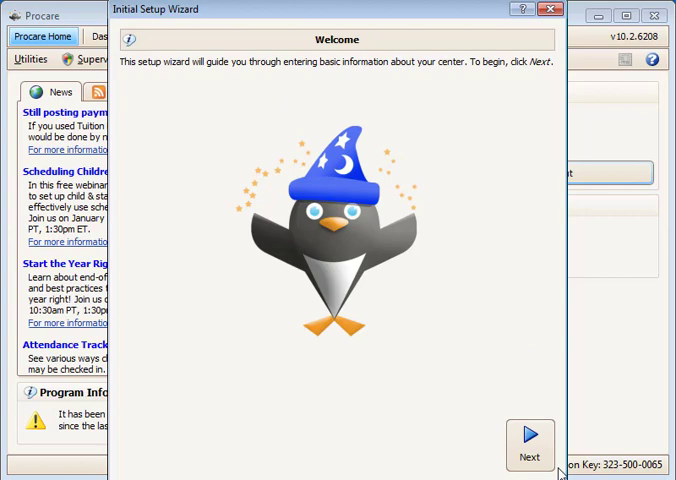
Continue past the Initial Setup Wizard welcome page to Location Information
{"action": "left_click", "coordinate": [528, 444]}
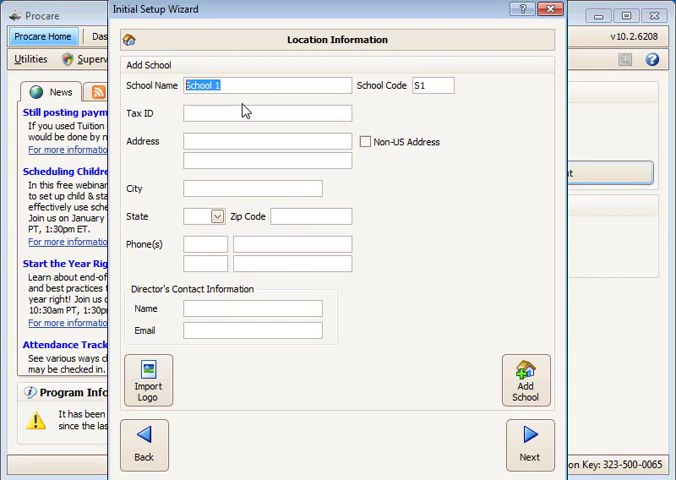
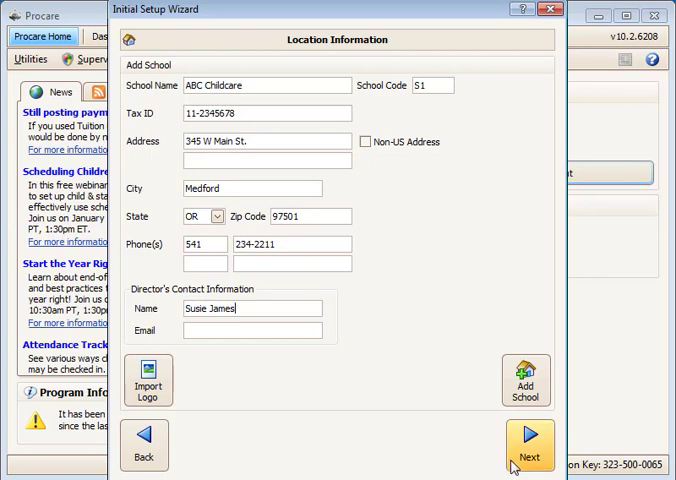
{"action": "mouse_move", "coordinate": [526, 382]}
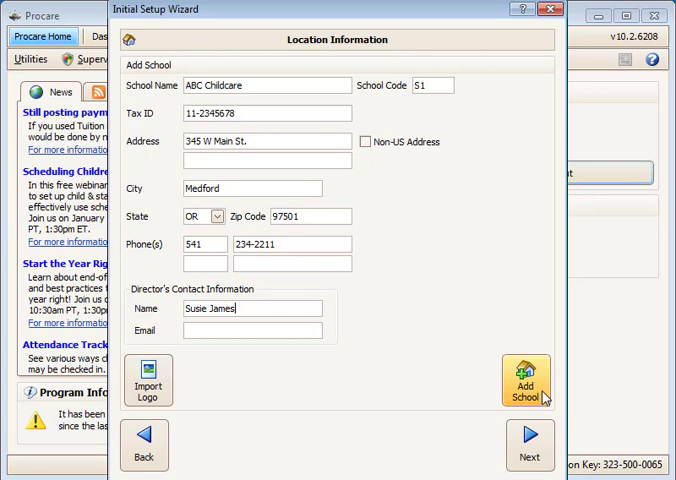
{"action": "left_click", "coordinate": [526, 384]}
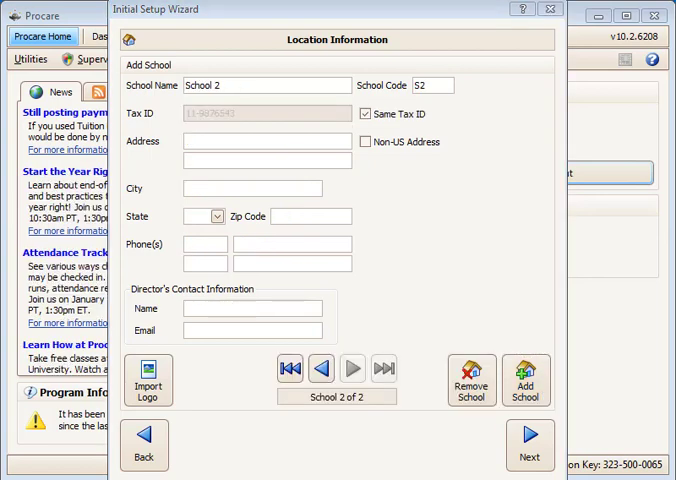
{"action": "type", "text": "ABC After"}
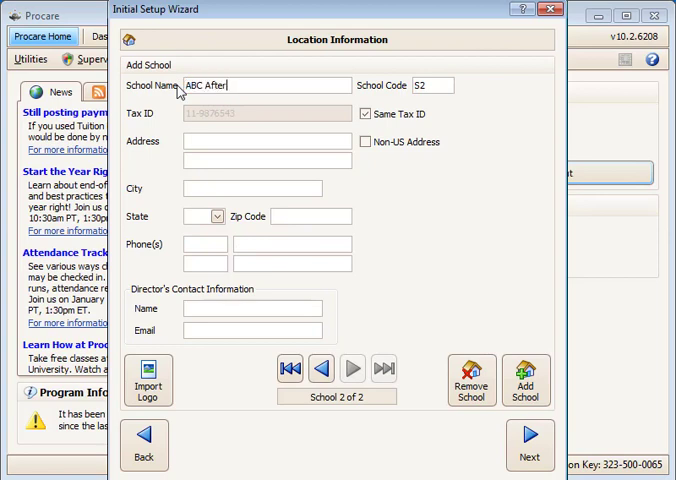
{"action": "left_click", "coordinate": [368, 114]}
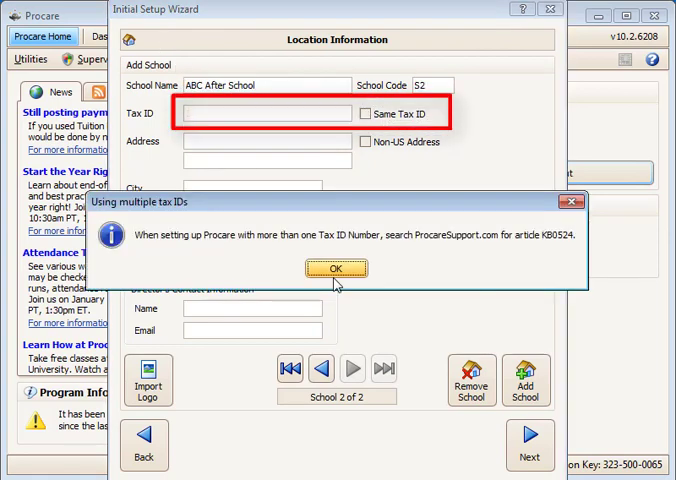
{"action": "left_click", "coordinate": [336, 268]}
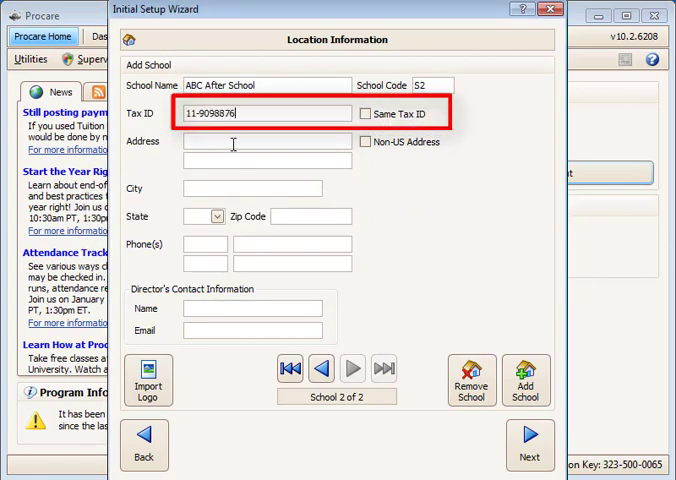
{"action": "type", "text": "456 E. Main St."}
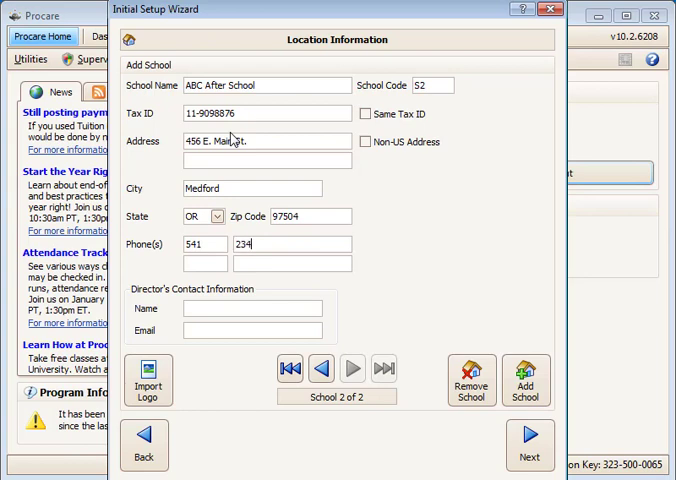
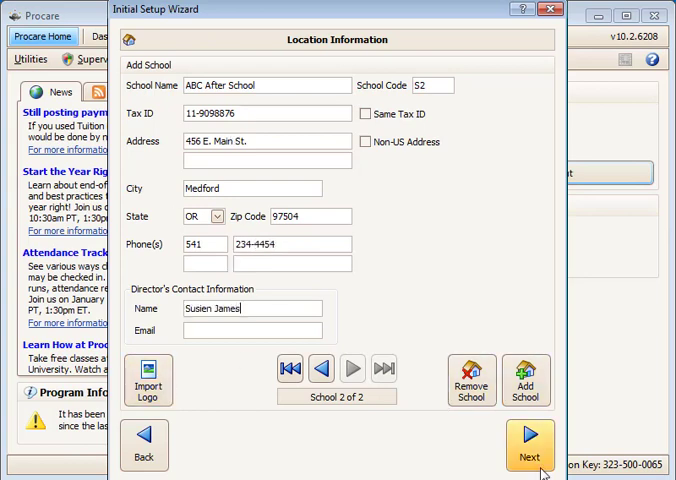
Allocate module licenses to ABC Childcare and ABC After School, leaving Expenses and Ledger off for the latter
{"action": "left_click", "coordinate": [528, 444]}
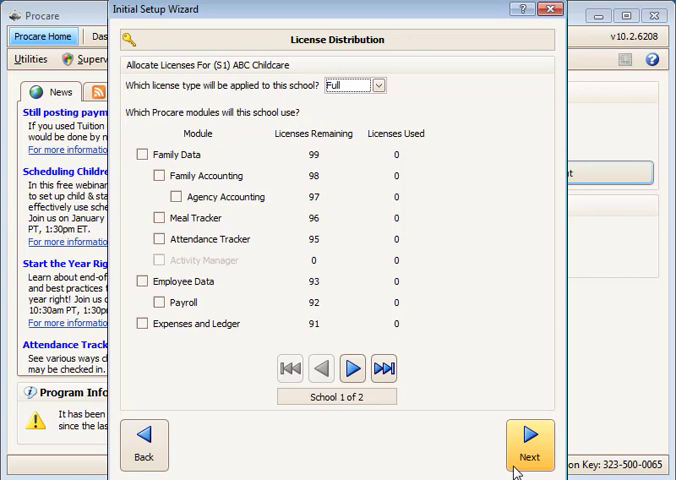
{"action": "mouse_move", "coordinate": [382, 88]}
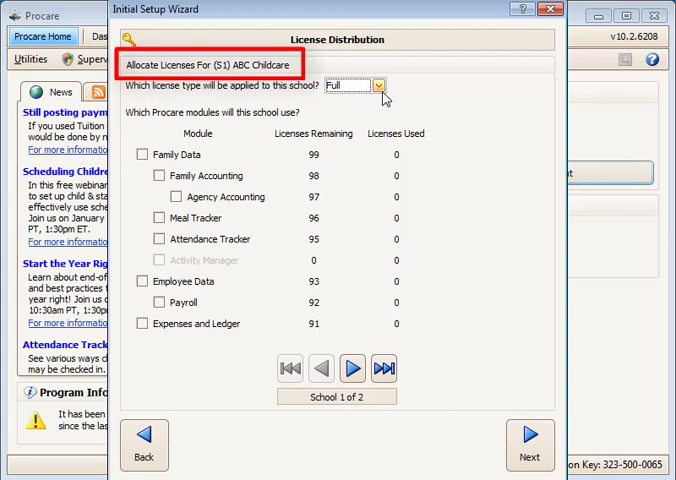
{"action": "left_click", "coordinate": [380, 86]}
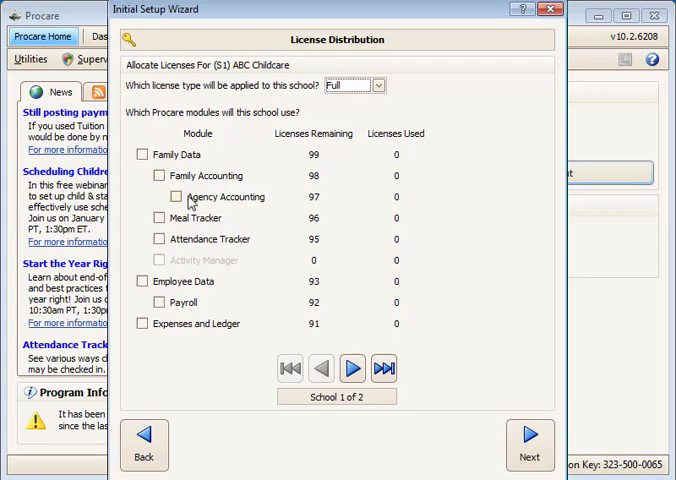
{"action": "left_click", "coordinate": [170, 196]}
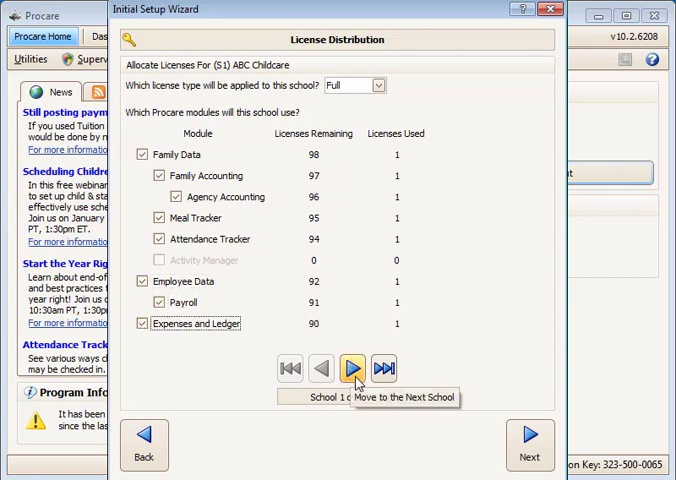
{"action": "left_click", "coordinate": [352, 368]}
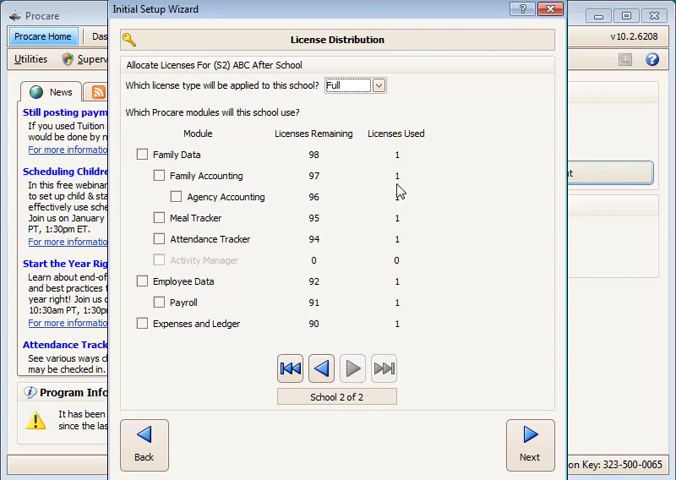
{"action": "left_click", "coordinate": [174, 196]}
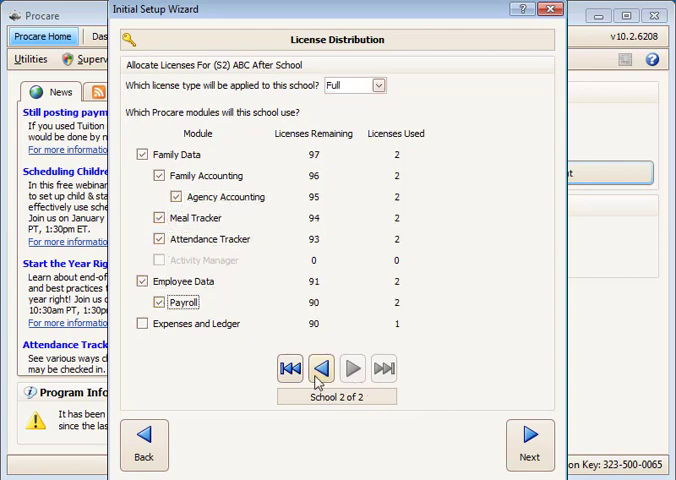
{"action": "left_click", "coordinate": [528, 440]}
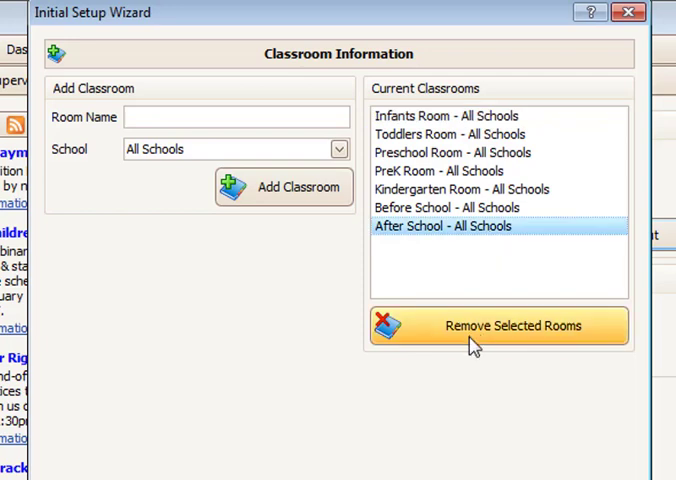
Remove the After School and Before School classrooms, leaving six rooms
{"action": "left_click", "coordinate": [498, 326]}
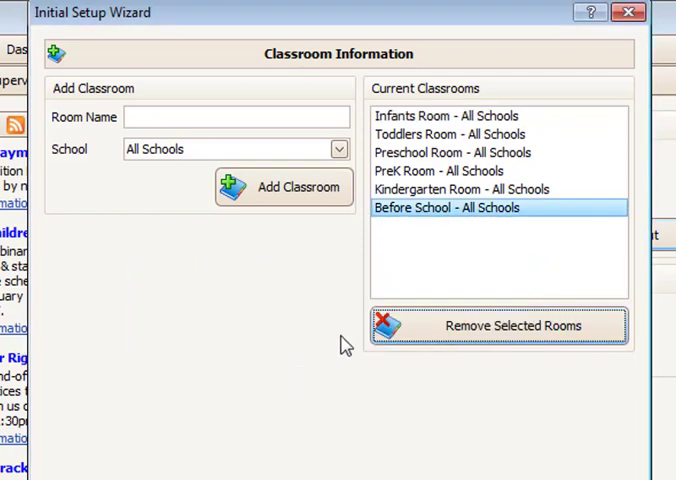
{"action": "left_click", "coordinate": [512, 326]}
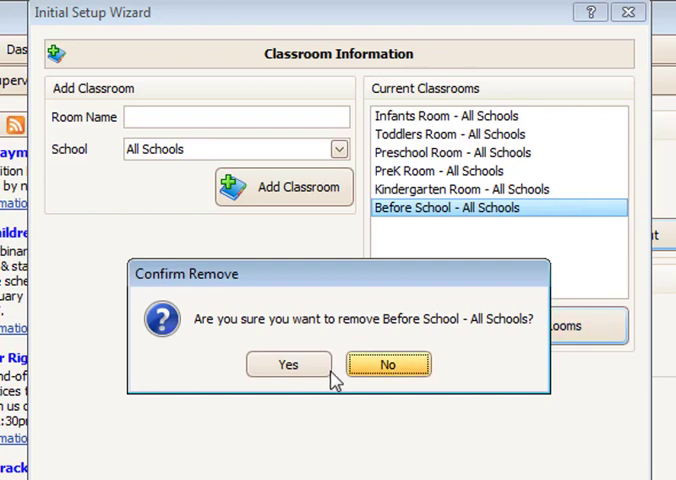
{"action": "left_click", "coordinate": [288, 364]}
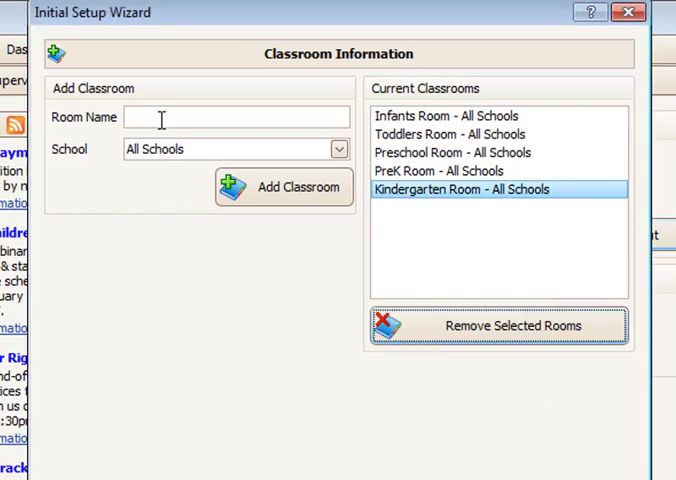
Enter a new Bluebirds room assigned to (S1) ABC Childcare
{"action": "type", "text": "B"}
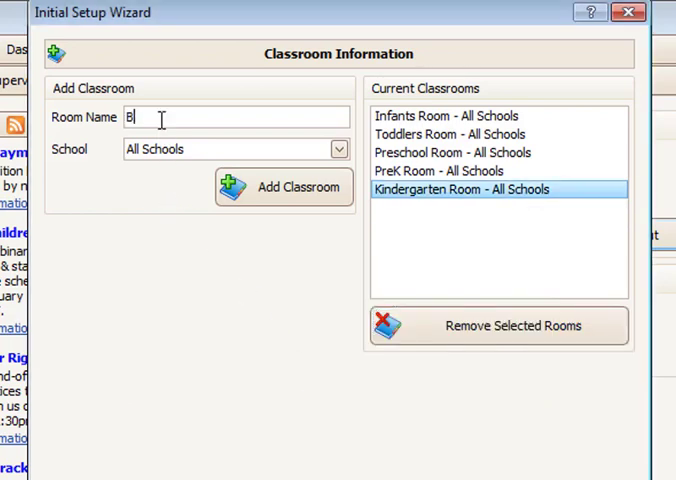
{"action": "type", "text": "luebird"}
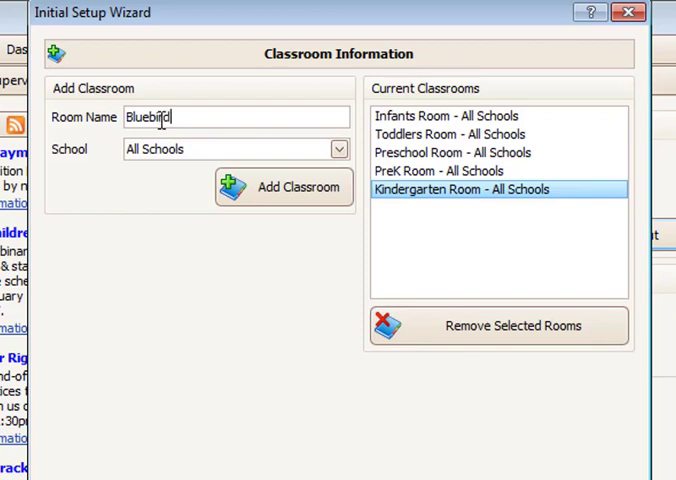
{"action": "left_click", "coordinate": [338, 148]}
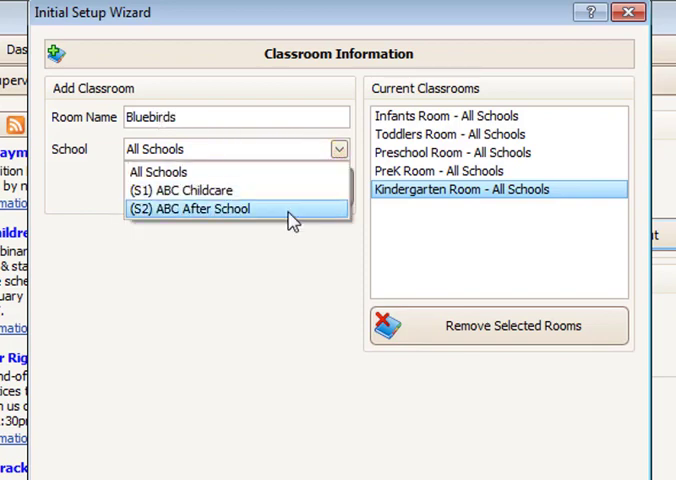
{"action": "left_click", "coordinate": [188, 190]}
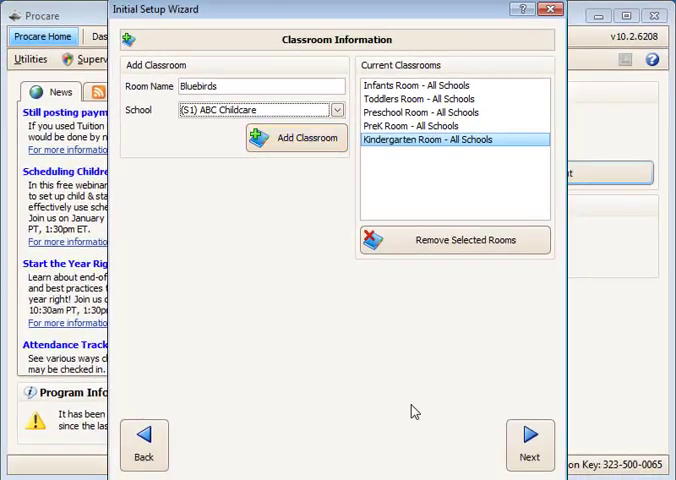
Create system supervisor John Smith, title Owner, username John, and save to finish the wizard
{"action": "left_click", "coordinate": [528, 438]}
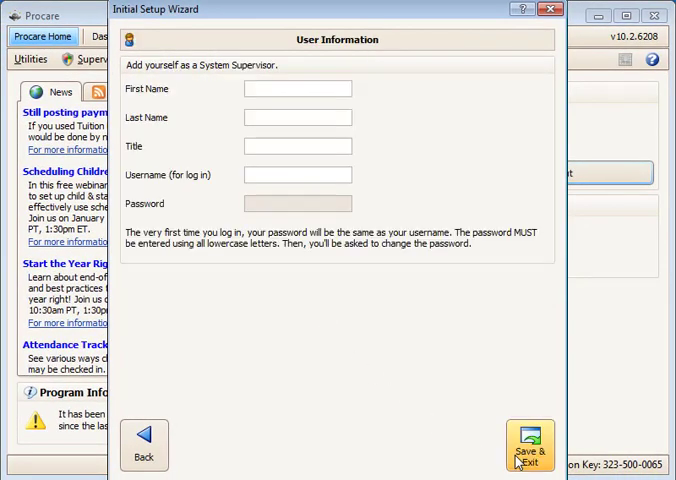
{"action": "left_click", "coordinate": [296, 88]}
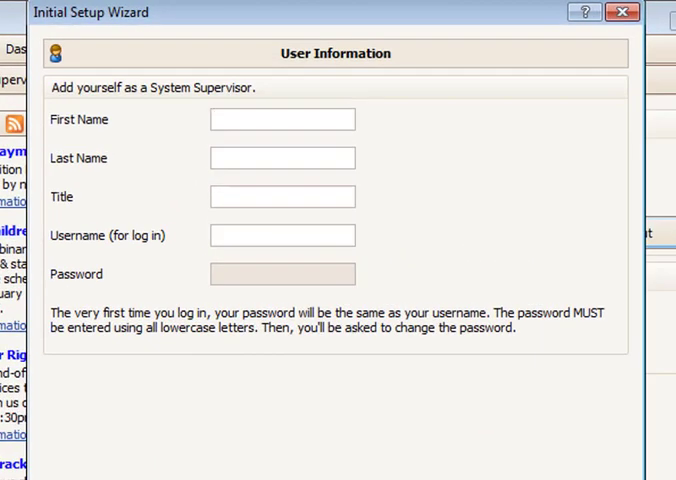
{"action": "left_click", "coordinate": [282, 120]}
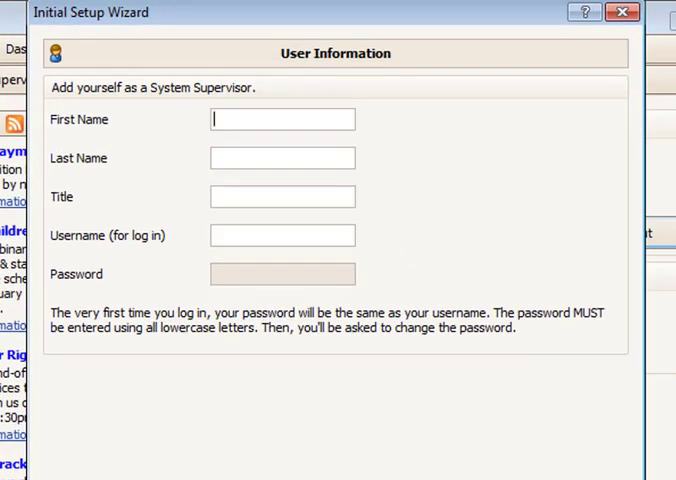
{"action": "type", "text": "John"}
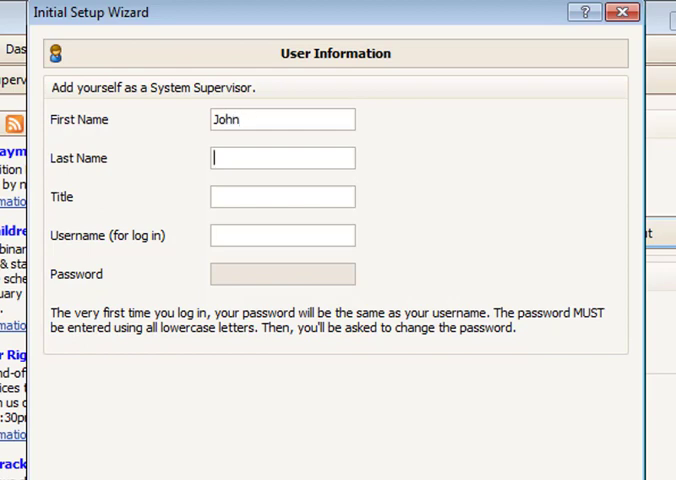
{"action": "type", "text": "Smith"}
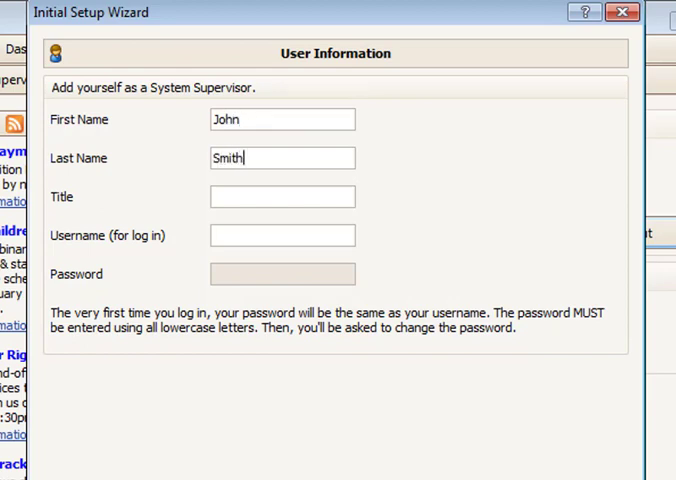
{"action": "type", "text": "Owner"}
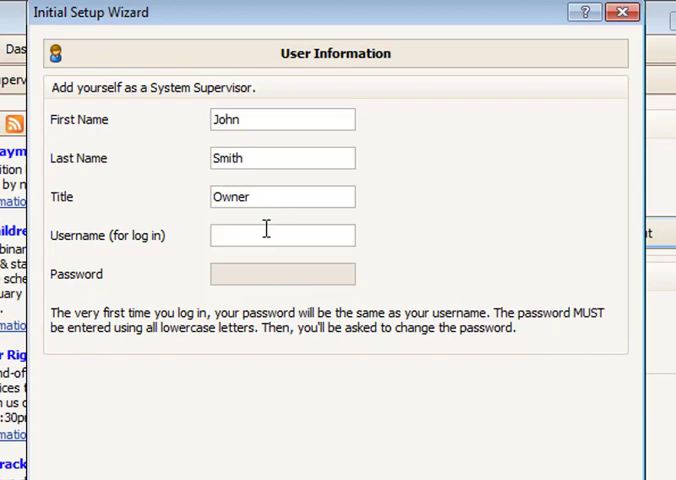
{"action": "type", "text": "John"}
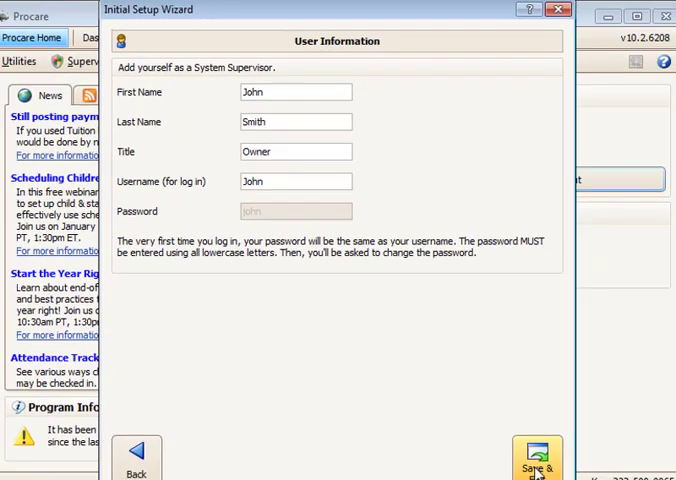
{"action": "left_click", "coordinate": [536, 456]}
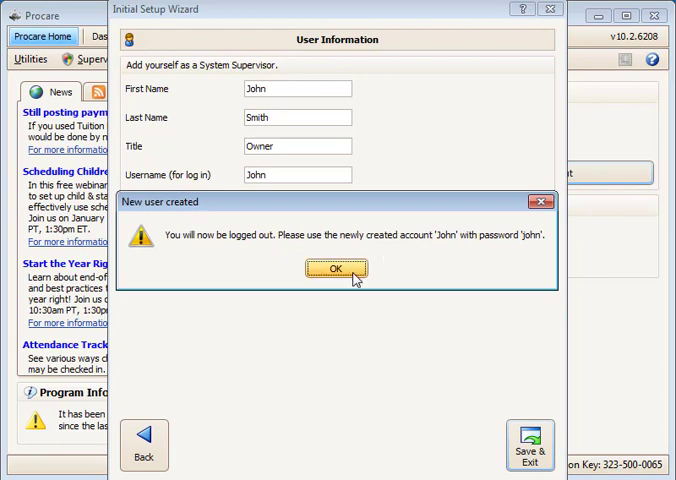
Log in as john and replace the initial password with a new one
{"action": "left_click", "coordinate": [336, 268]}
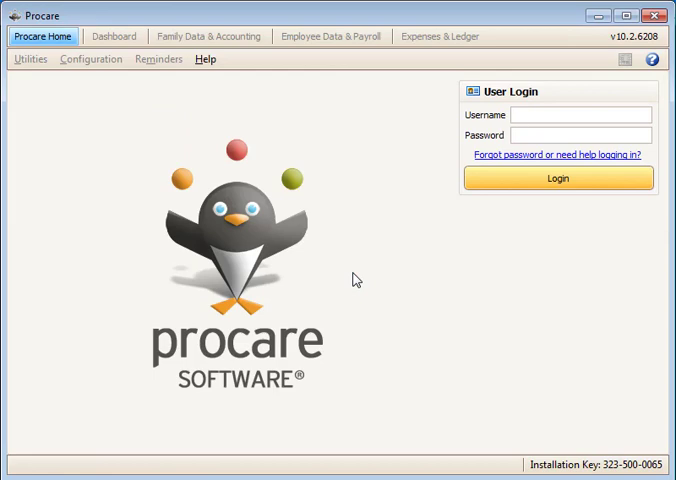
{"action": "left_click", "coordinate": [556, 176]}
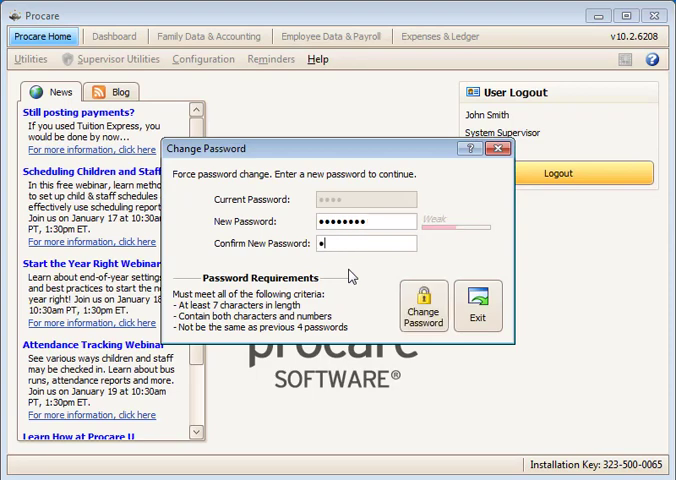
{"action": "left_click", "coordinate": [424, 308]}
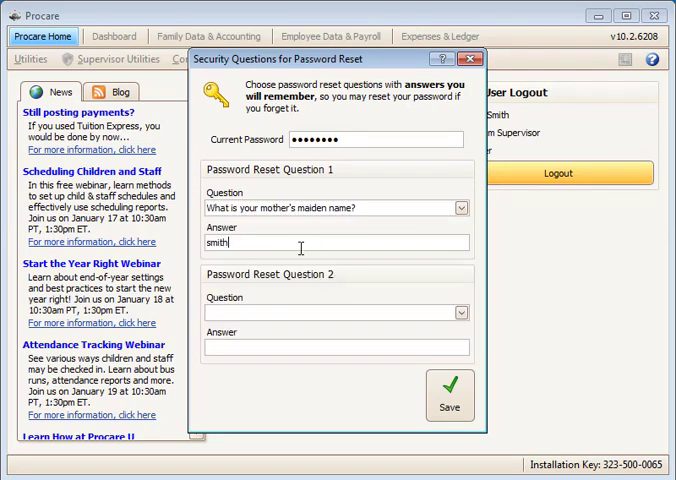
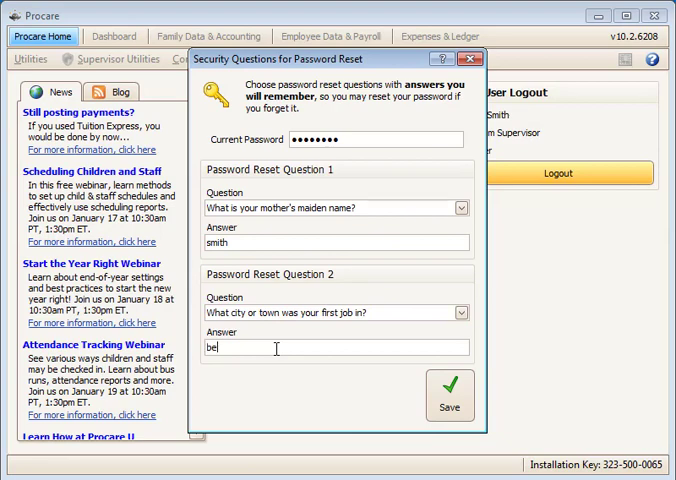
Save two password-reset security questions with answers for John Smith
{"action": "left_click", "coordinate": [450, 392]}
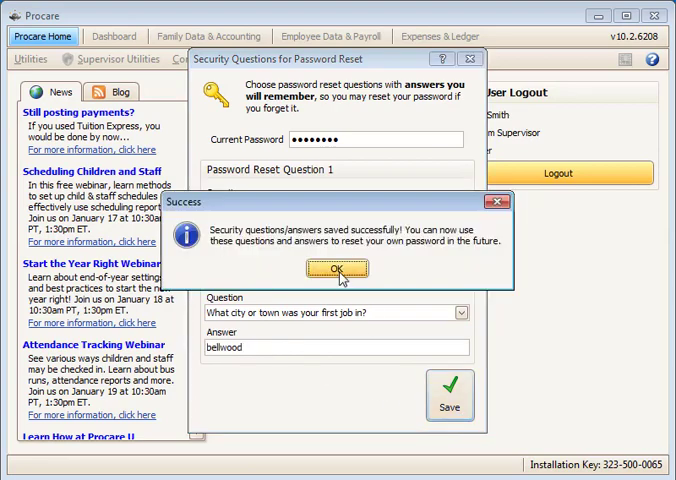
{"action": "left_click", "coordinate": [338, 268]}
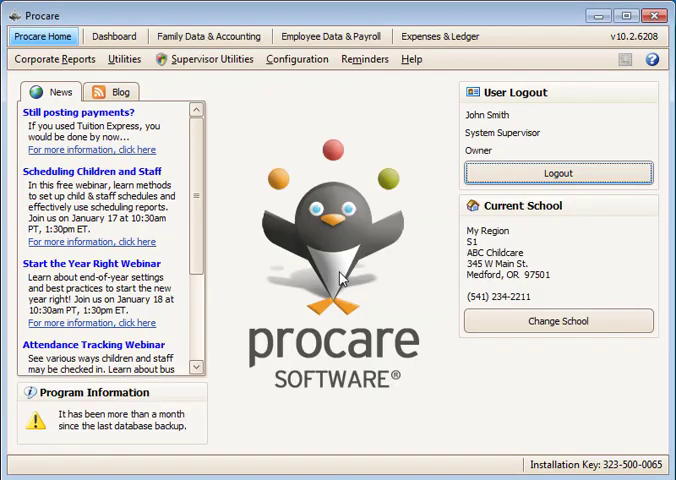